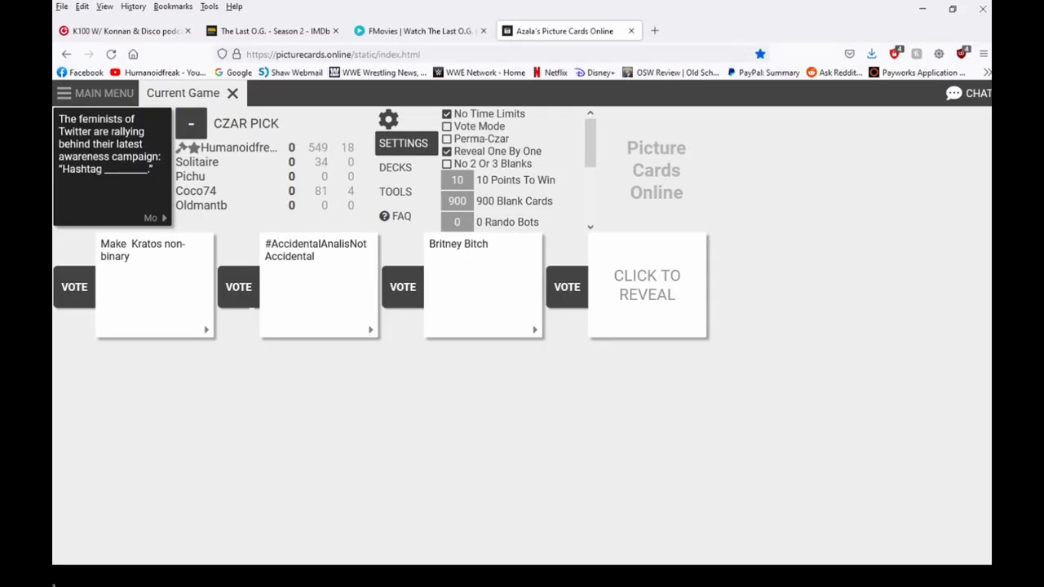
Step: Reveal the final hidden answer and vote the Britney Bitch card as the round winner
click(647, 284)
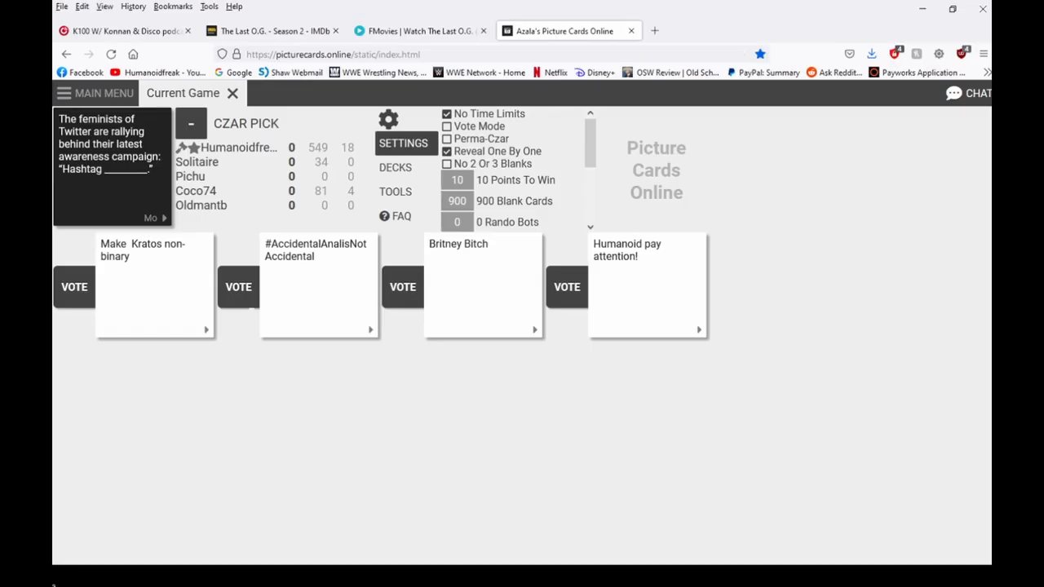
click(402, 286)
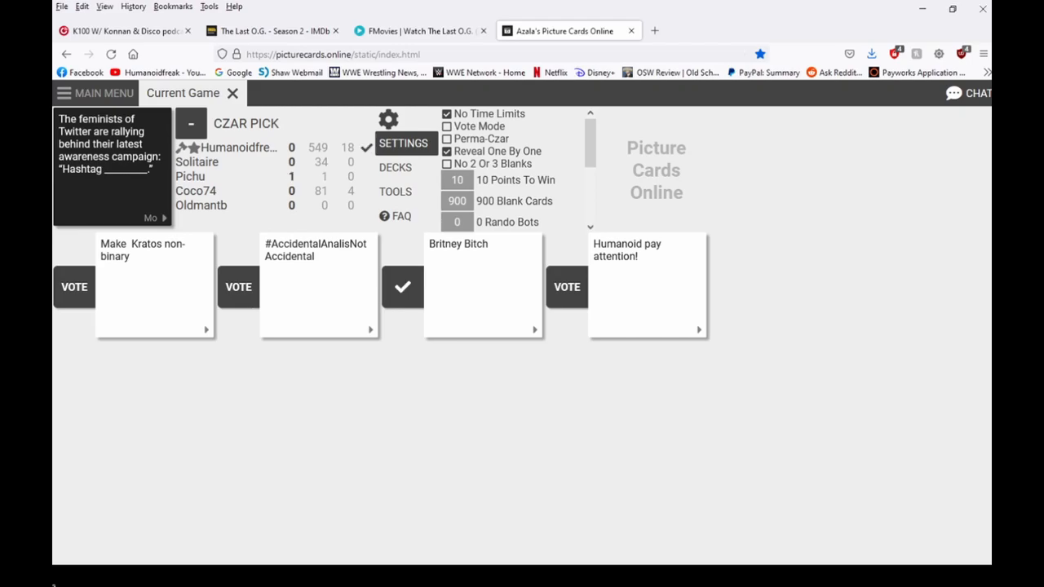
click(402, 286)
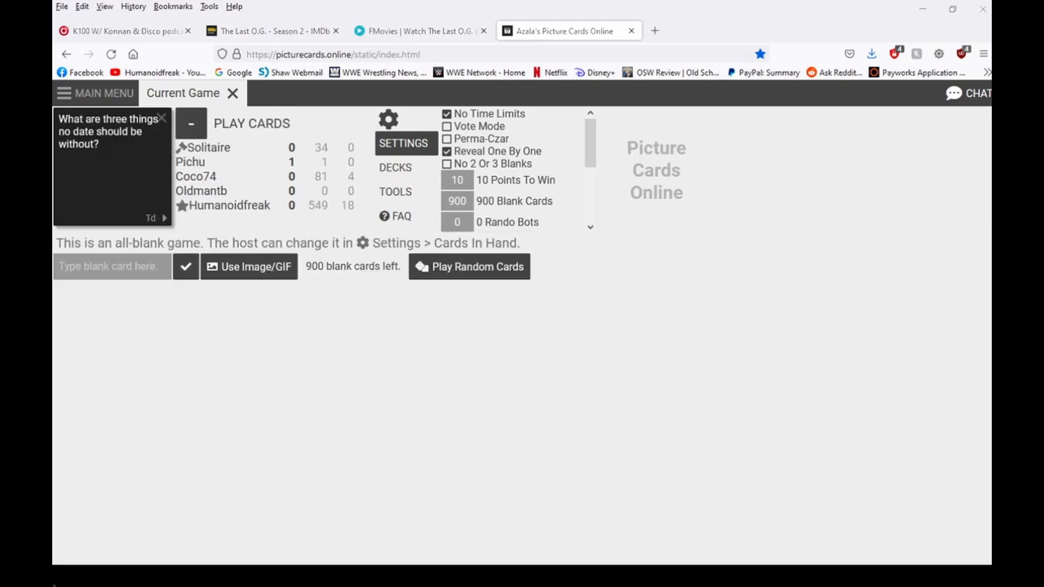
Step: Write three answers to the date prompt, including 'Shut up!' and 'apperetnly ard'
text(movies such as That guy over there is creeping. Or Hey you with the raid jokes)
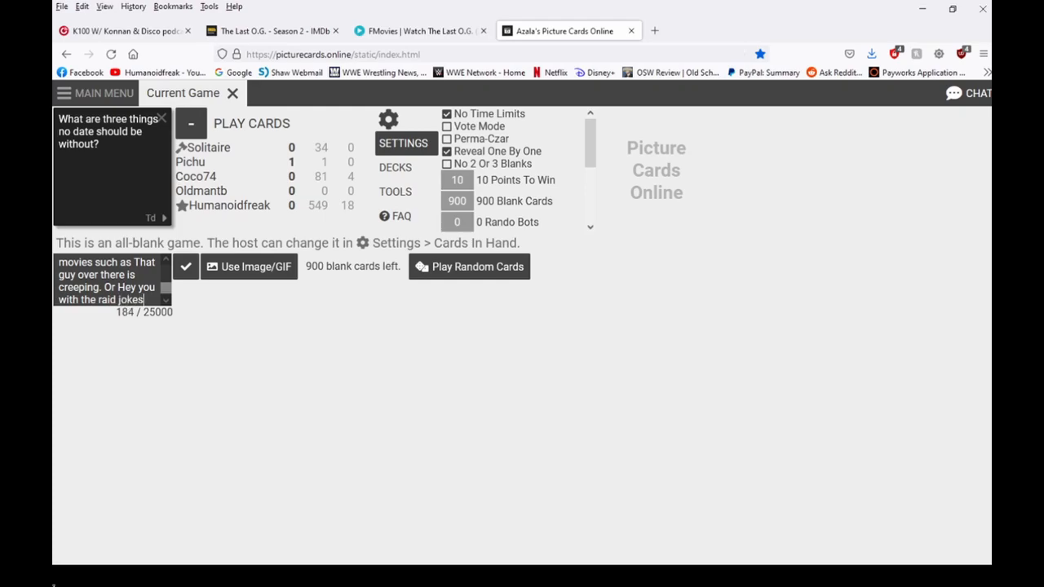
text(Shut up!)
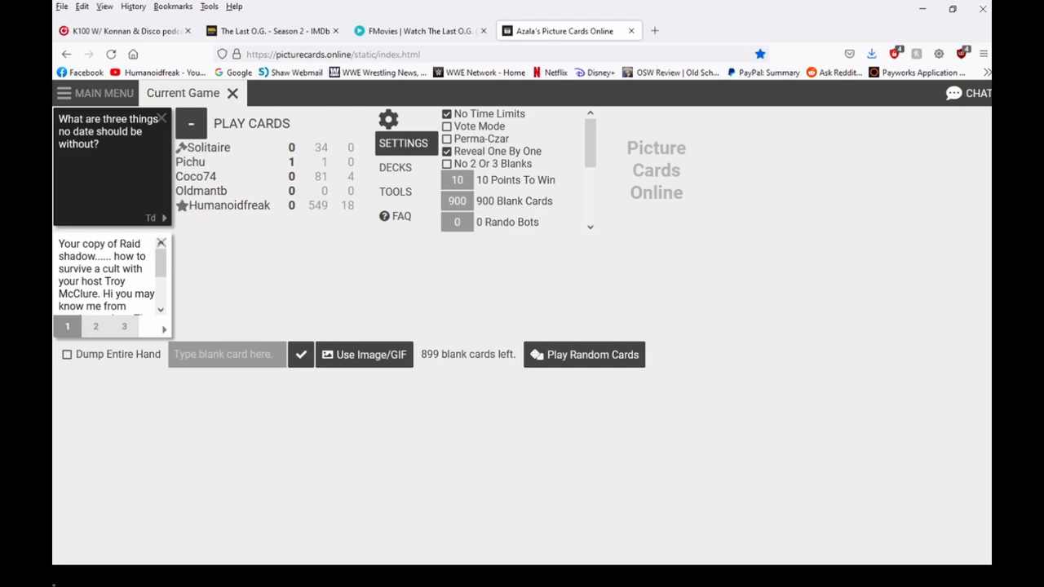
click(227, 355)
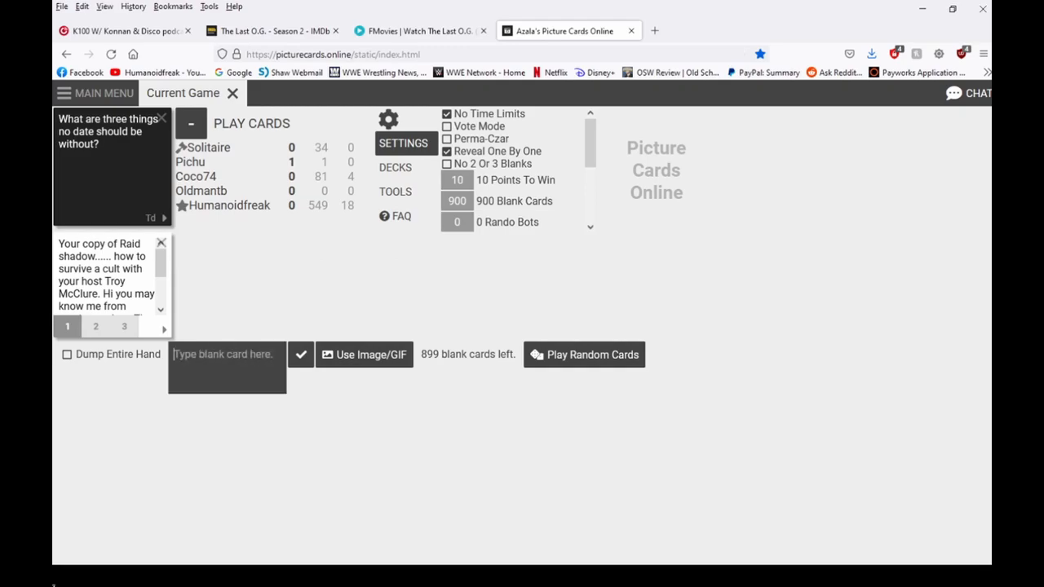
text(apperetnly a 2nd c)
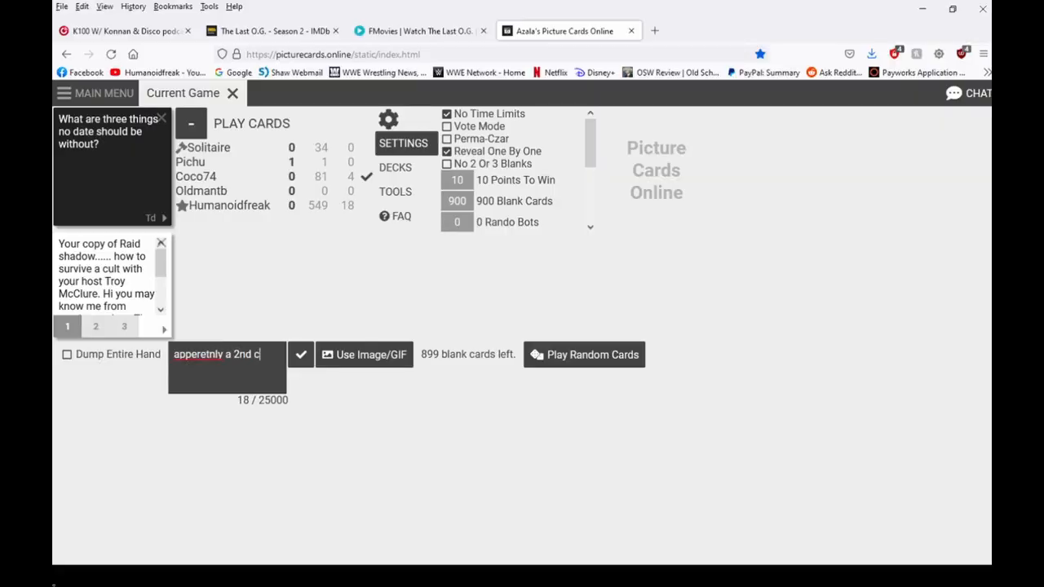
text(ard)
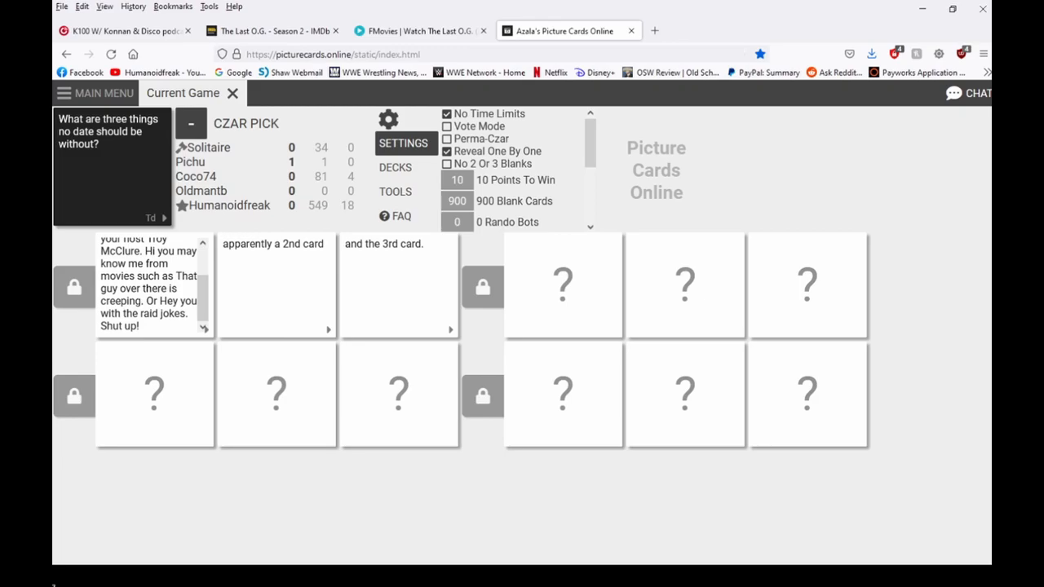
Step: Click the revealed Sex, Drugs, Dave answer cards until the I LIKE ___ round starts
click(563, 286)
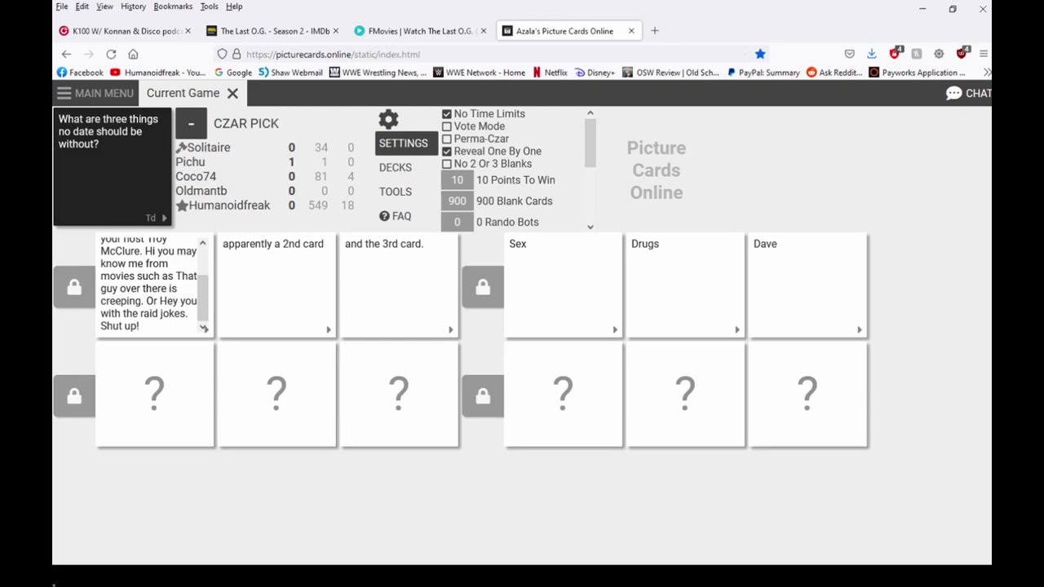
click(154, 395)
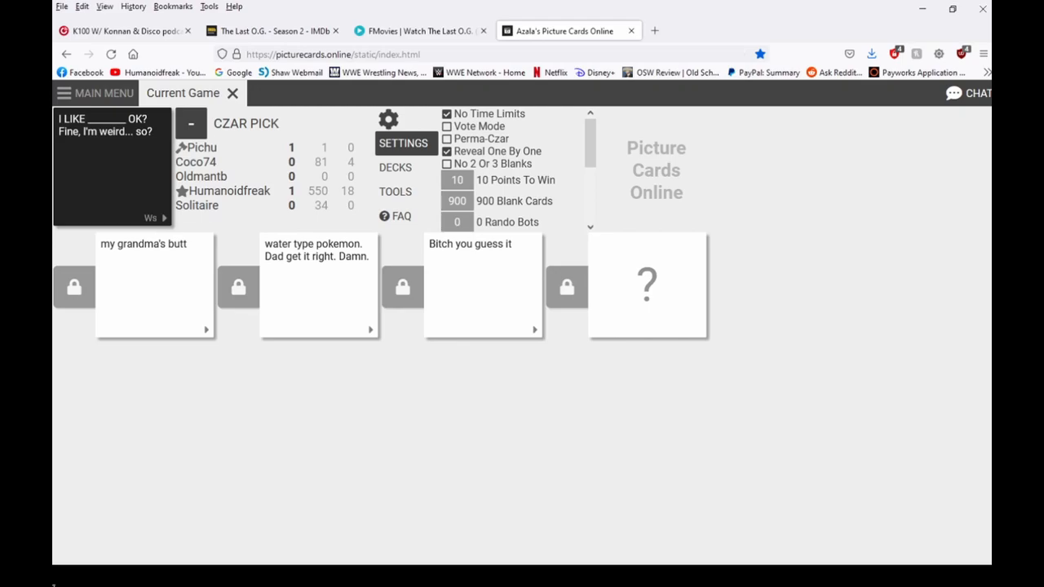
Step: Click a card to advance to the feeling-of prompt round with two answers revealed
click(647, 285)
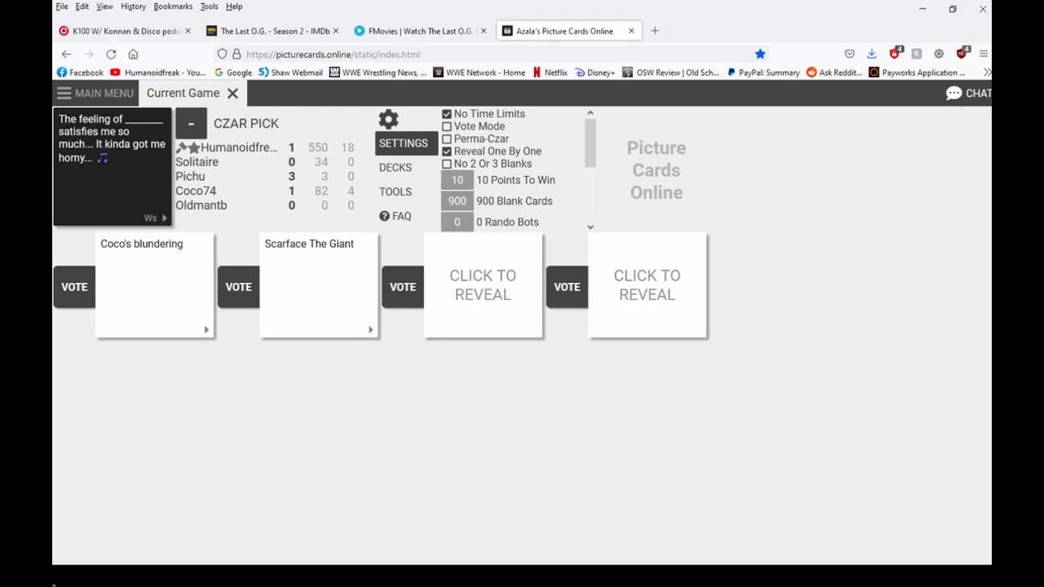
Step: Reveal the third card, 'Me dying', and continue to the Silly rabbit round
click(482, 284)
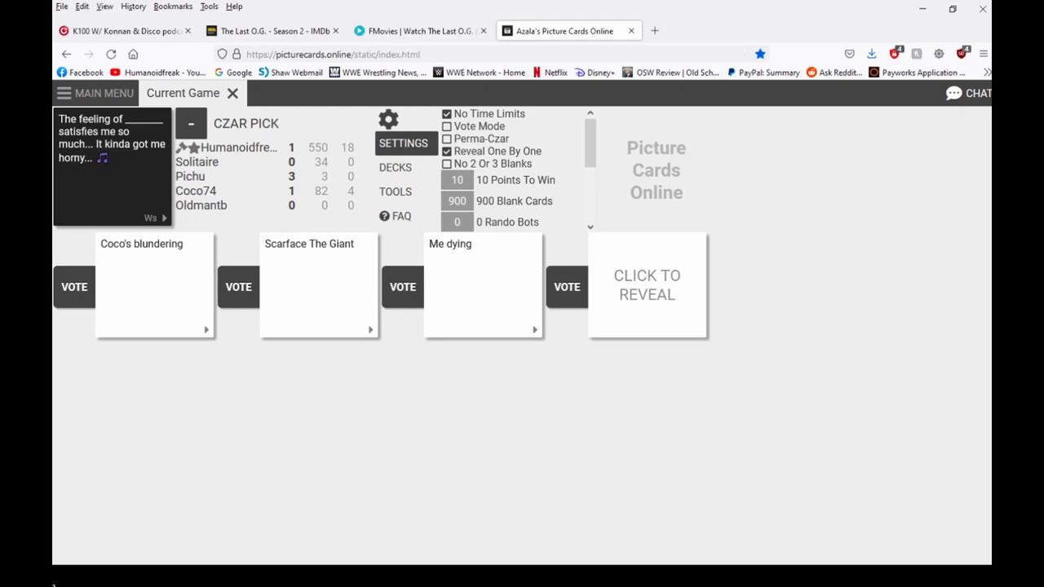
click(647, 285)
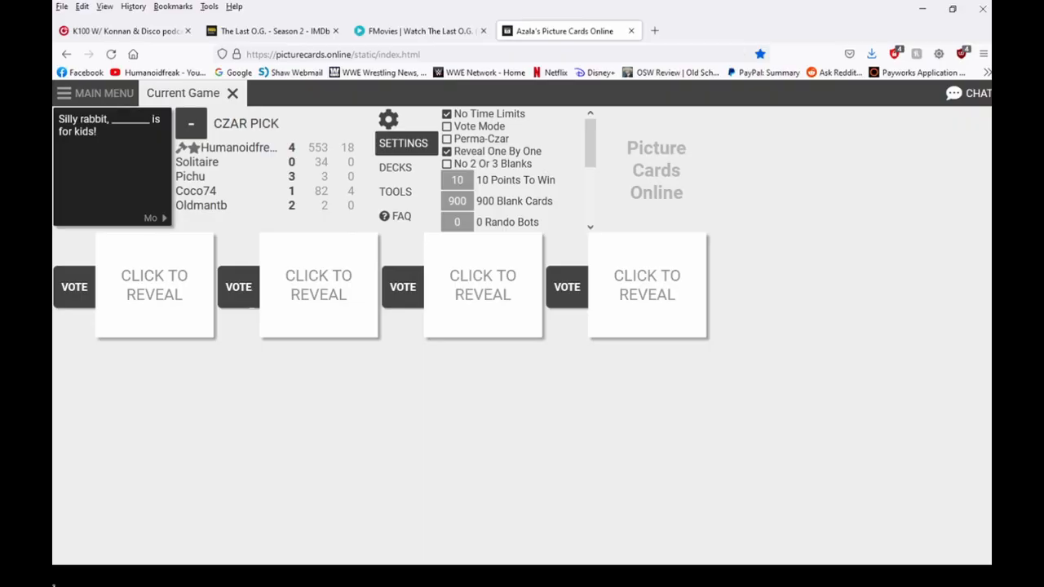
Step: Reveal the first card, 'Jared', and finish the Silly rabbit round
click(154, 285)
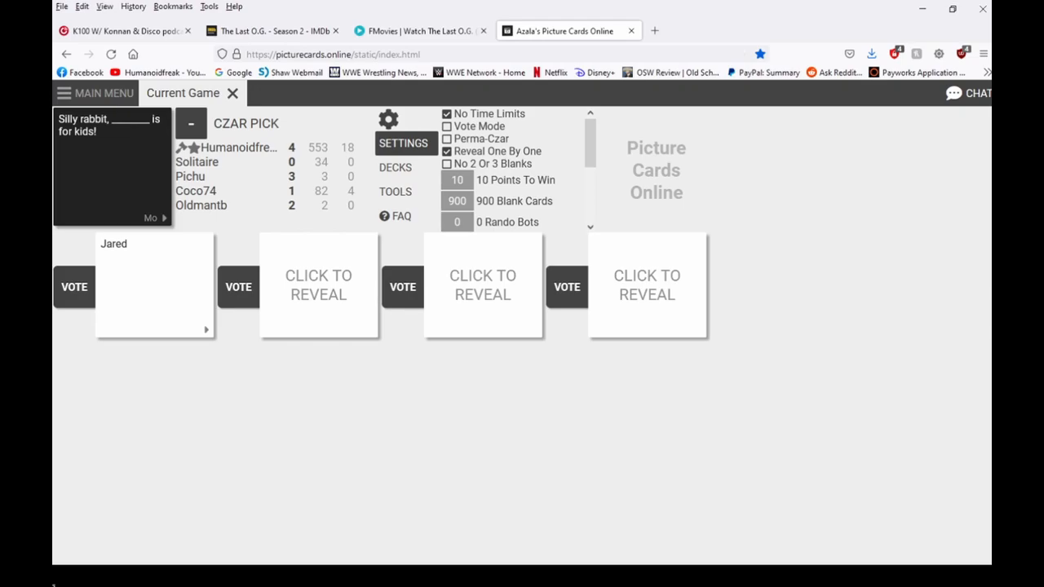
click(319, 285)
text(simping the)
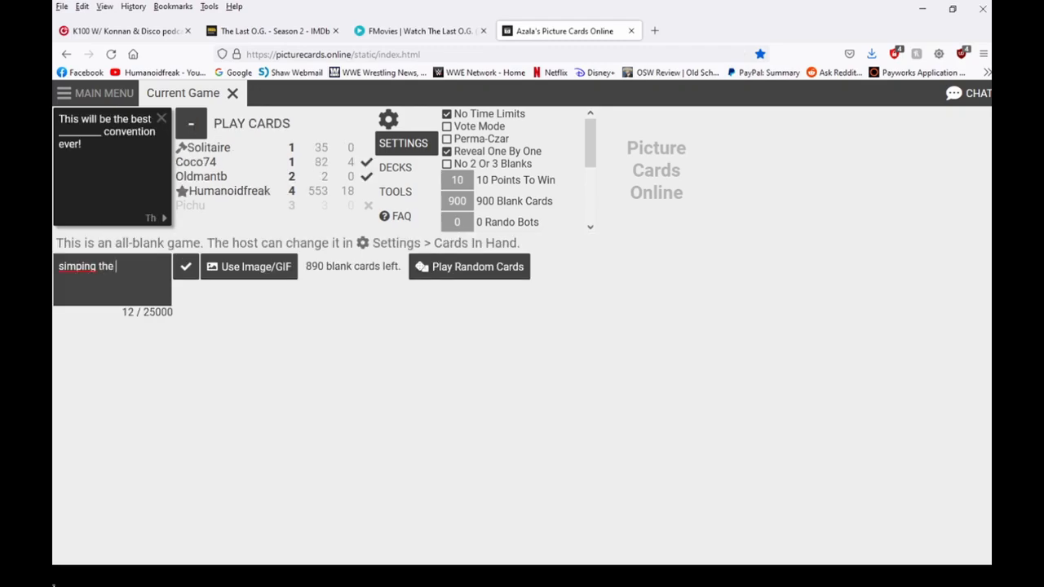
Step: Complete the answer 'simping the simps with the simpsons' and submit it
text(simps with the simposo)
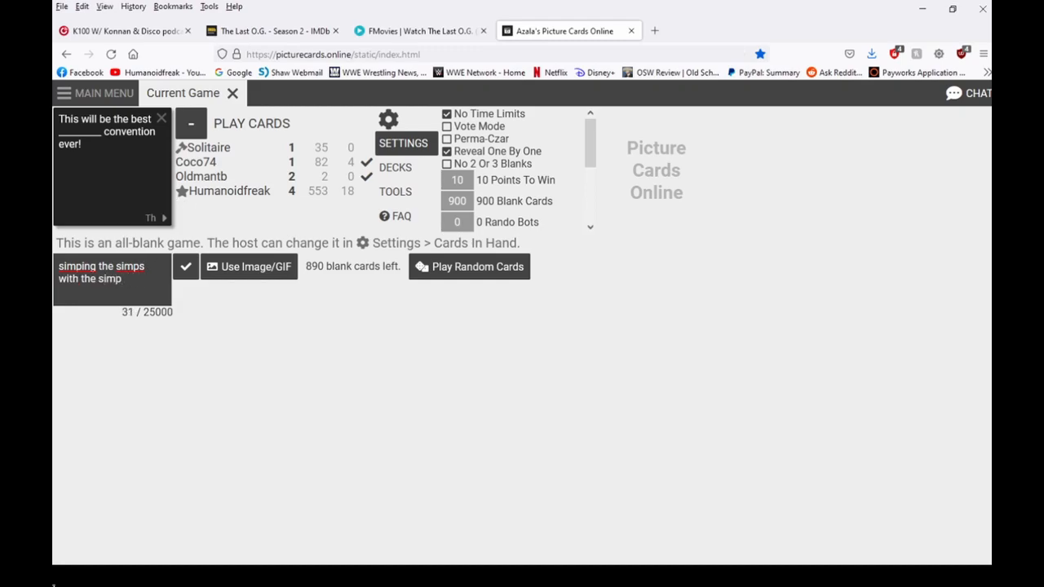
text(sons)
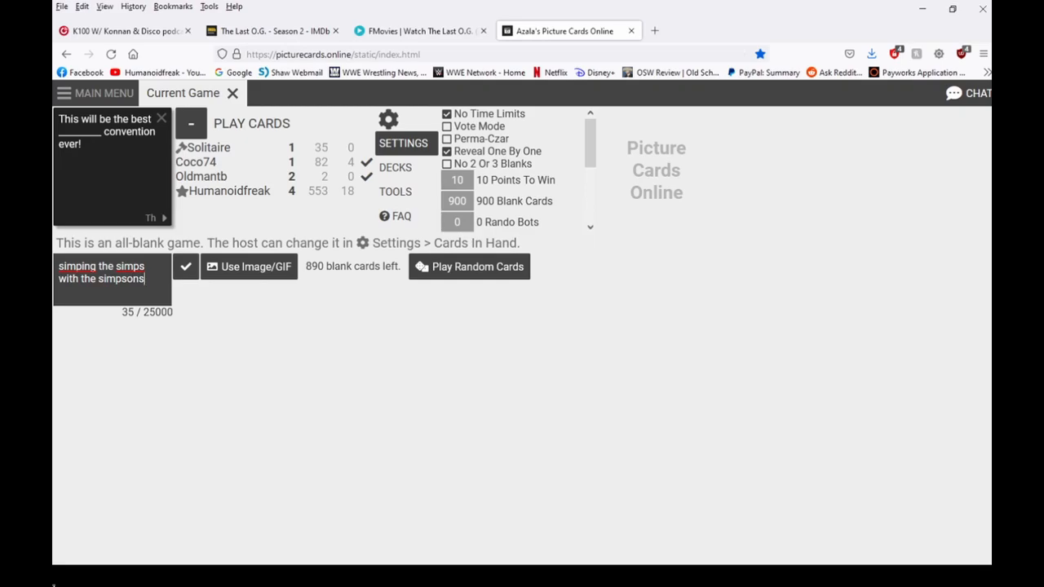
click(185, 266)
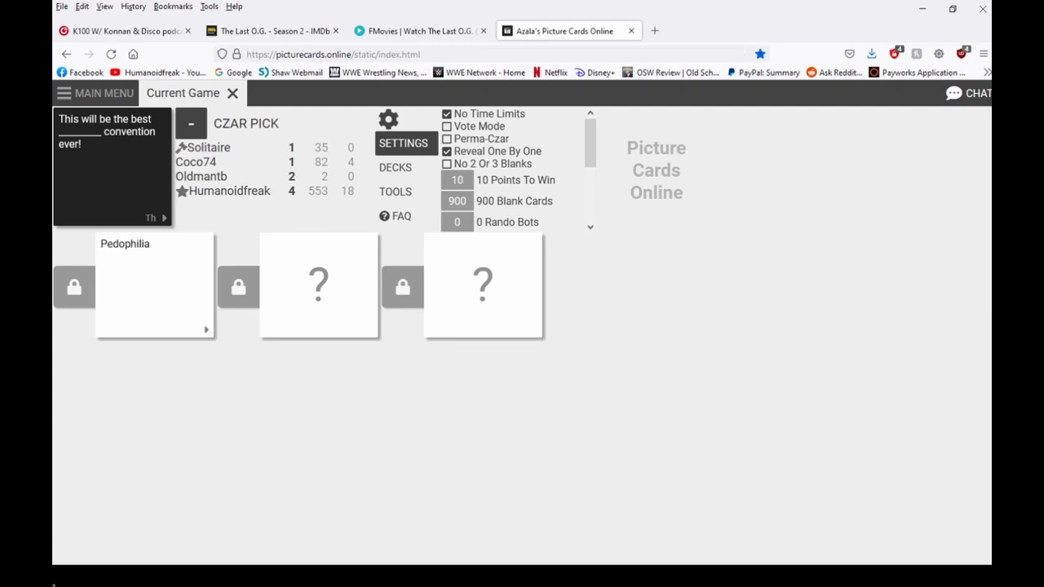
click(318, 285)
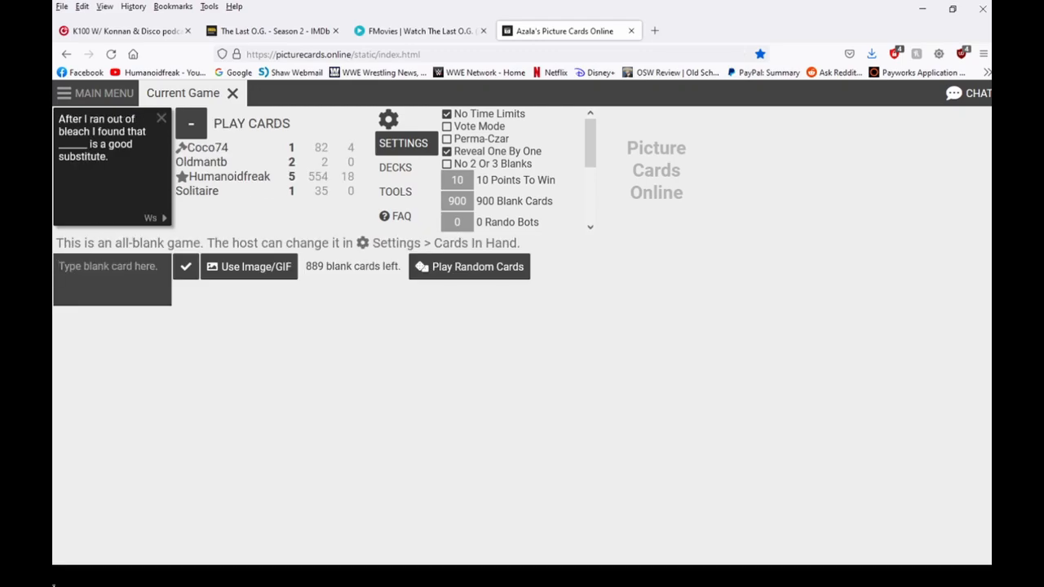
Step: Write the 'putang pie.' answer for the bleach prompt and play it
click(110, 266)
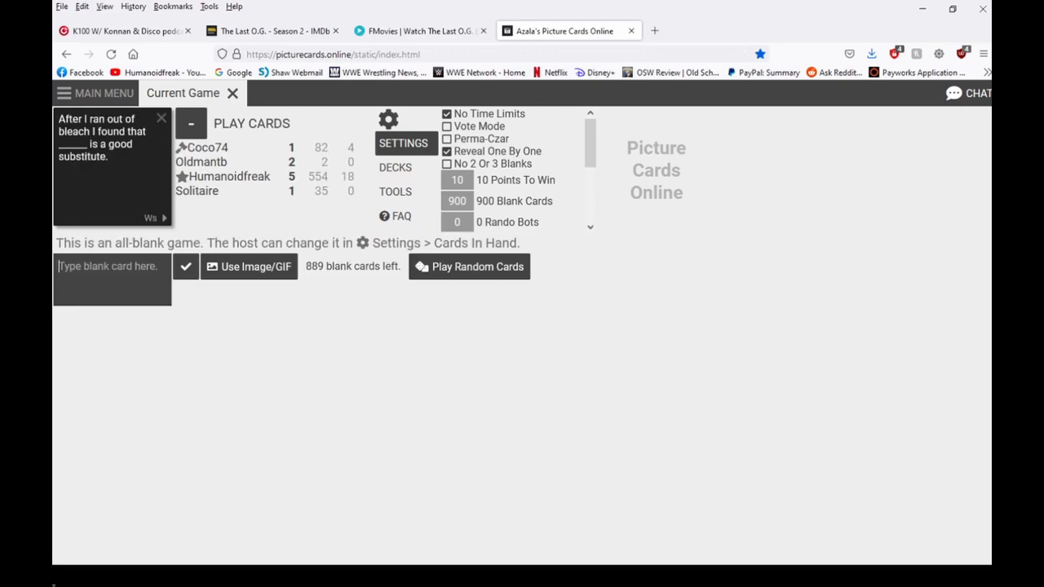
text(o)
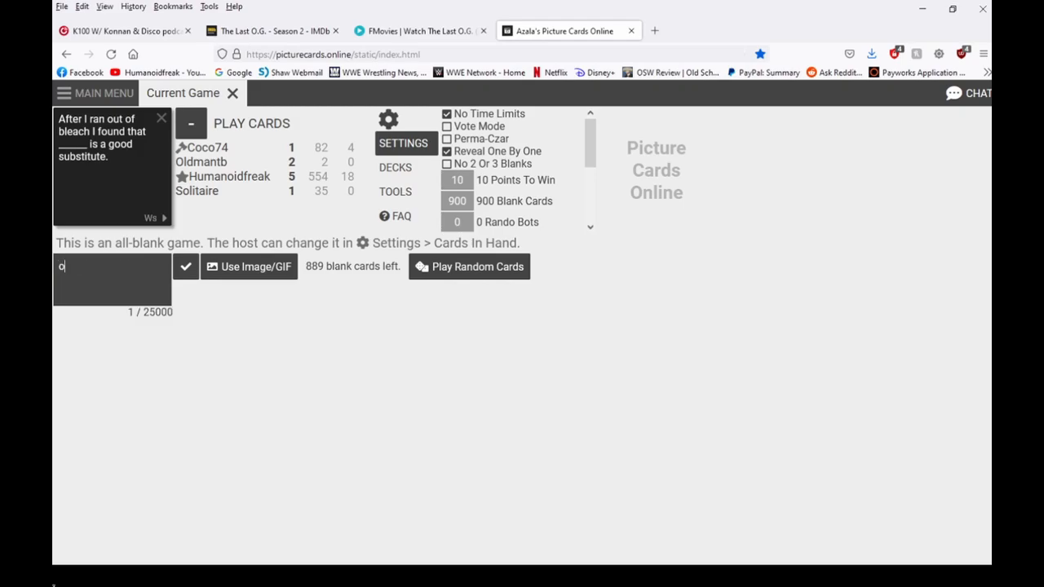
text(put)
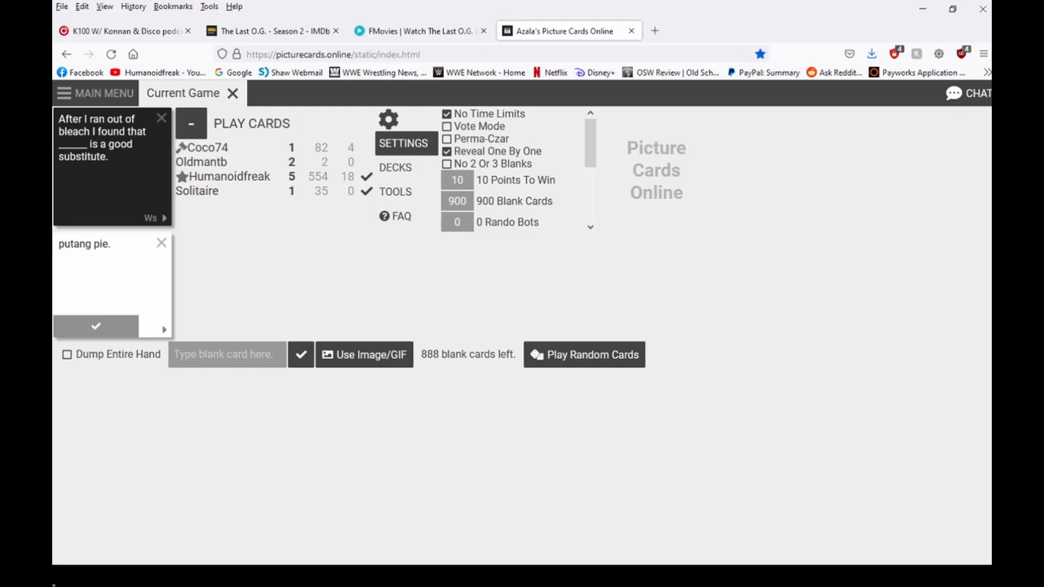
click(96, 326)
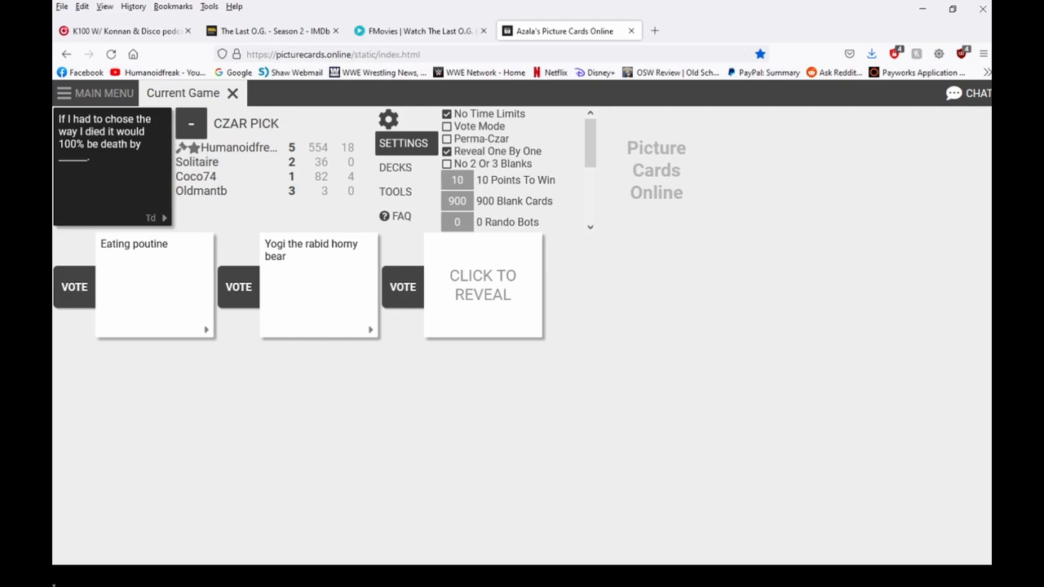
Step: Reveal the third and last answer to the death-by prompt
click(482, 285)
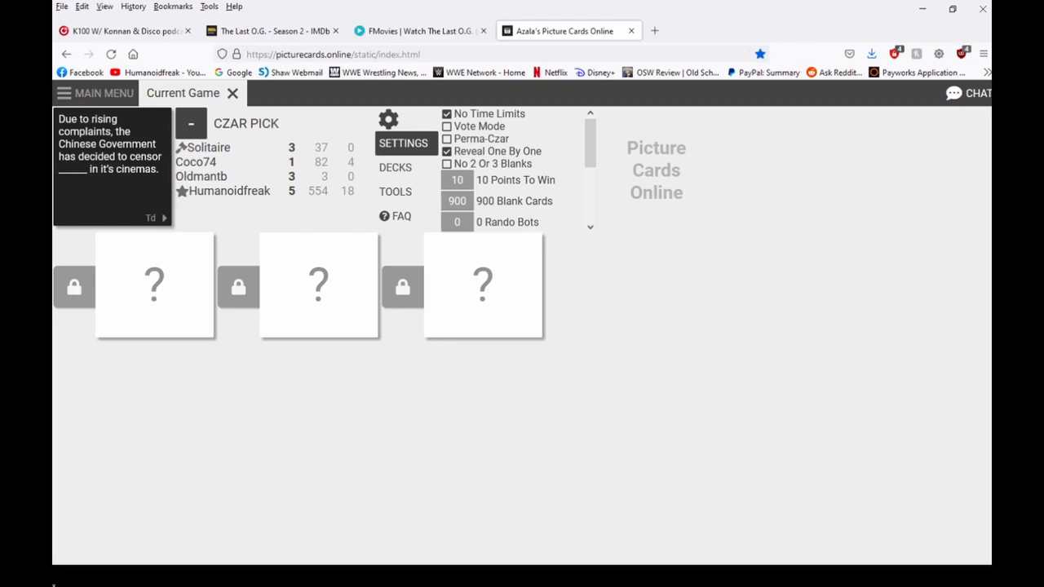
Step: Click the three censorship answer cards, then start an answer for the constipation prompt
click(154, 285)
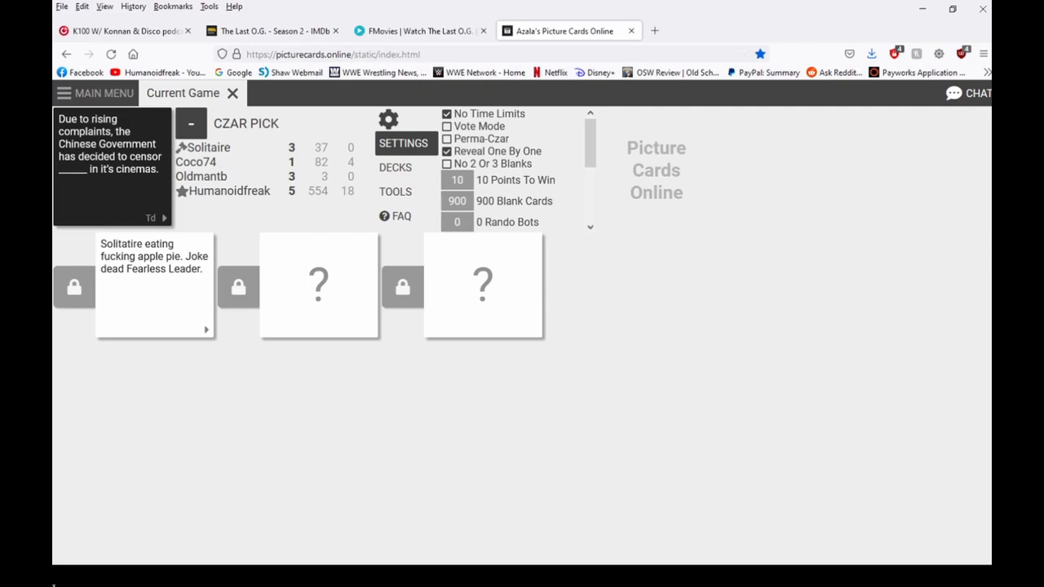
click(318, 285)
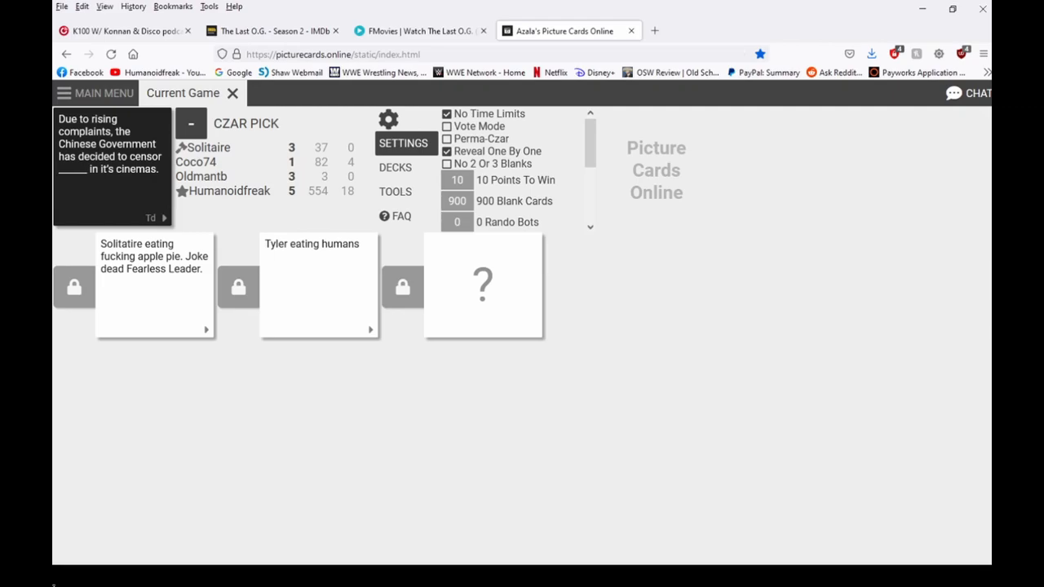
click(483, 286)
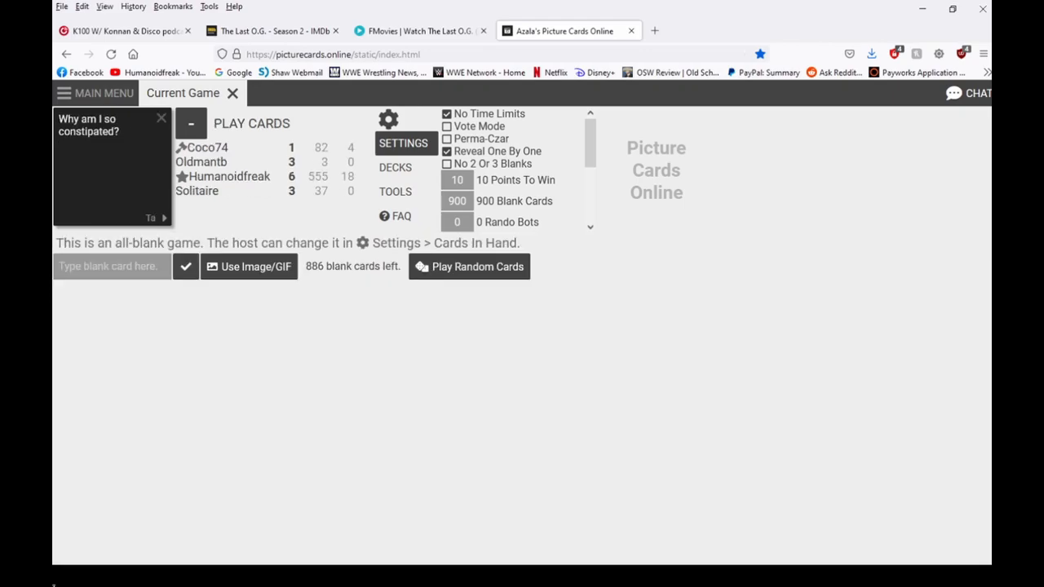
click(110, 266)
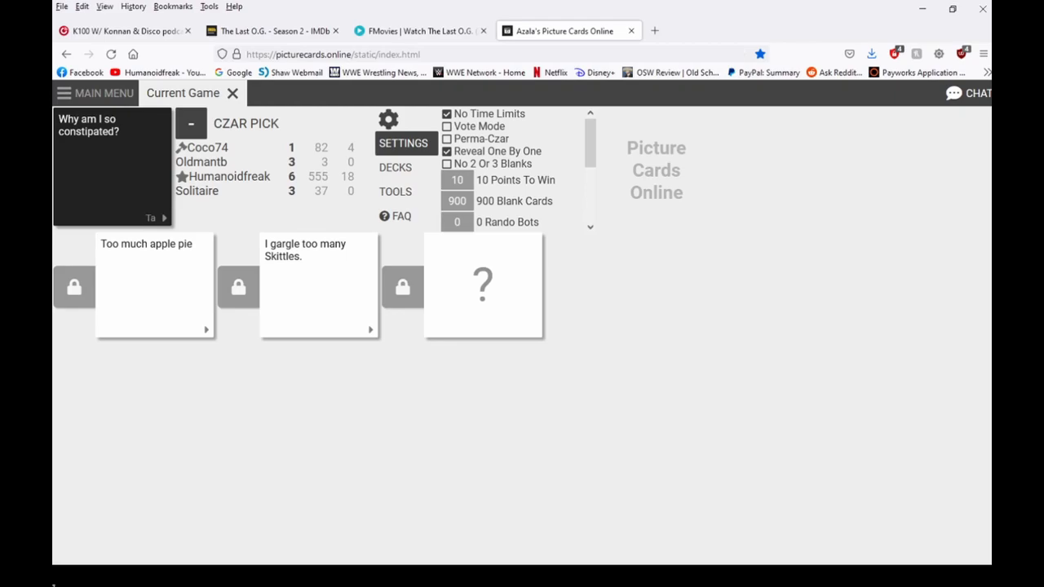
Step: Reveal the laser tag answers 'Epilepsy' and 'eating soup from a dinner plate'
click(483, 285)
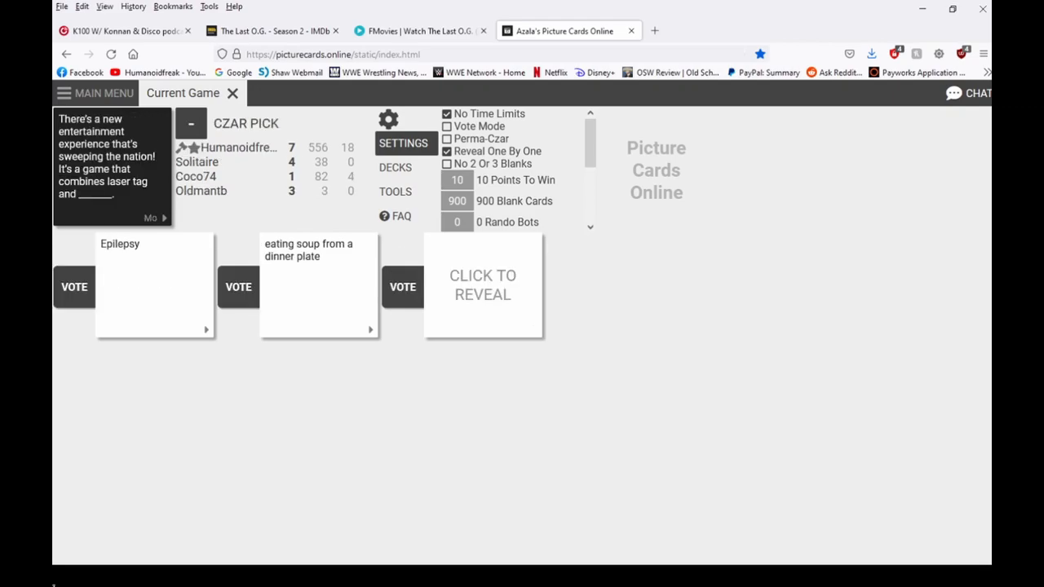
Step: Reveal the final laser tag answer card to complete judging the round
click(483, 285)
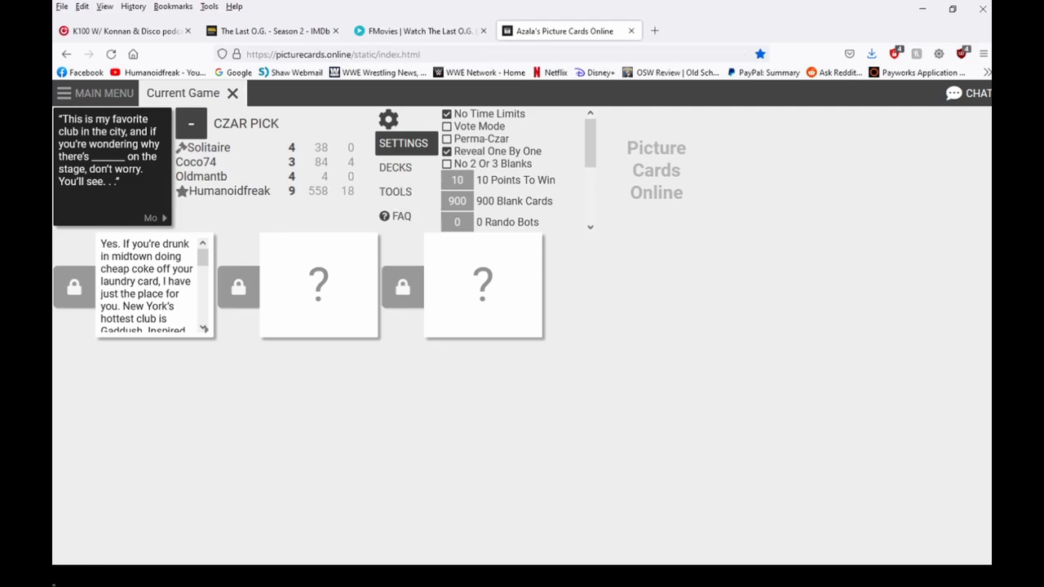
scroll(down, 3)
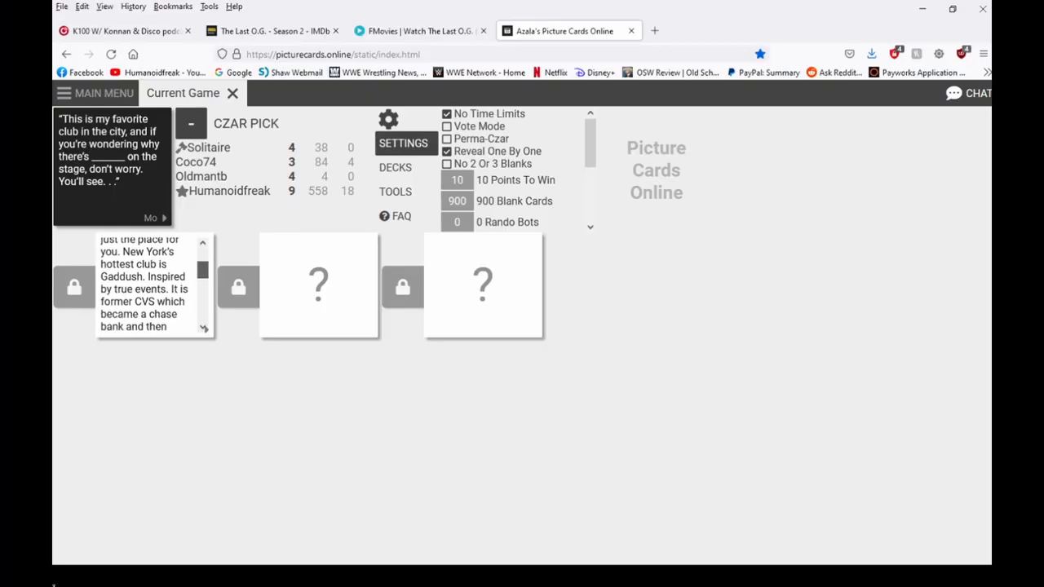
scroll(down, 3)
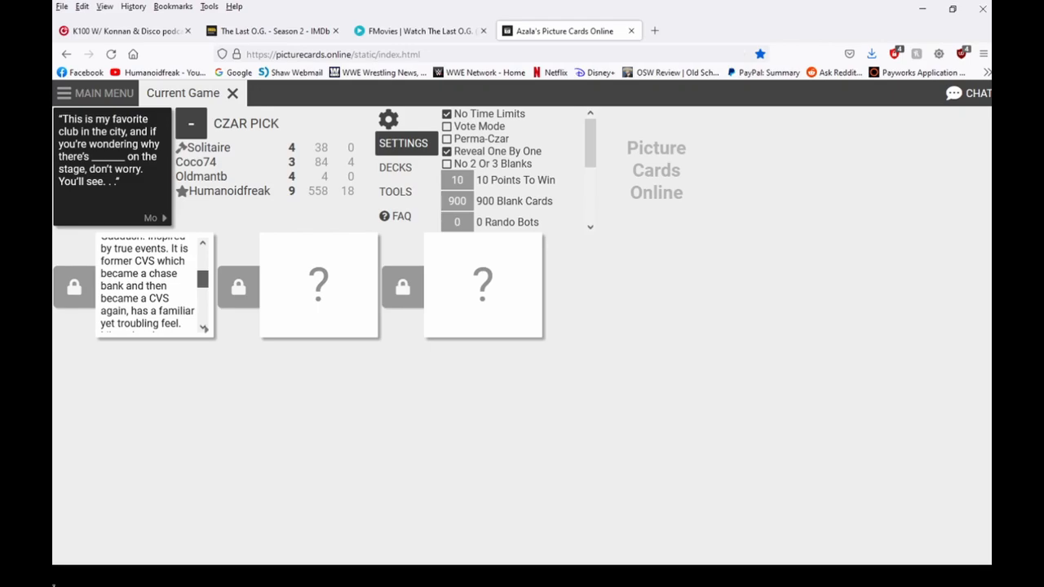
scroll(down, 3)
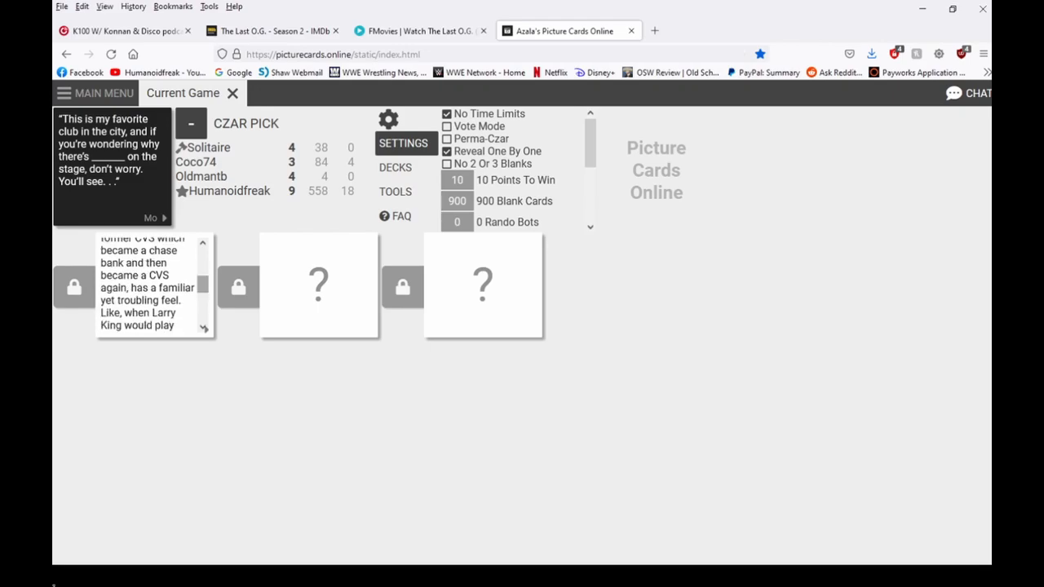
scroll(down, 3)
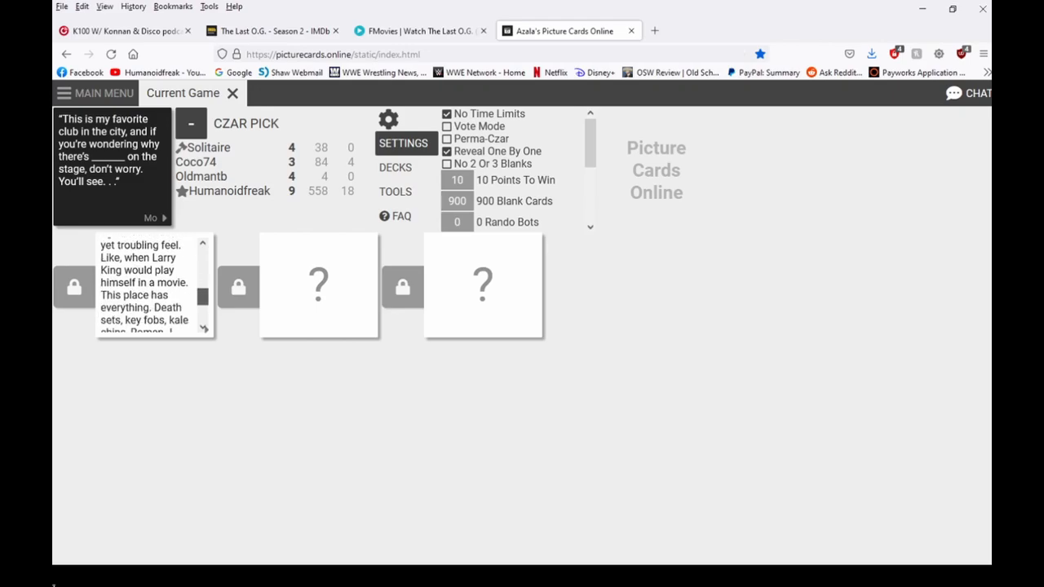
scroll(down, 3)
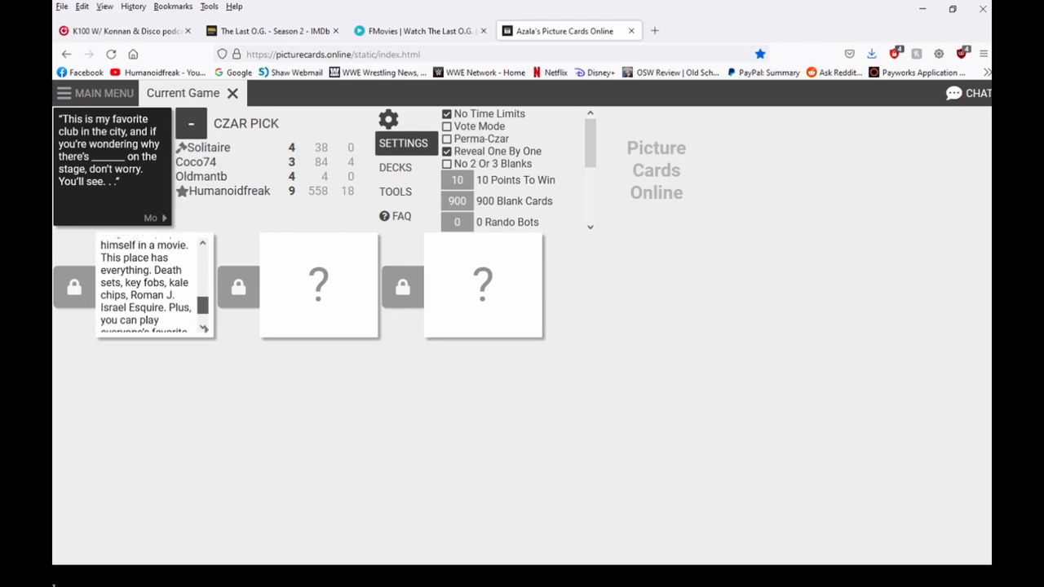
scroll(down, 3)
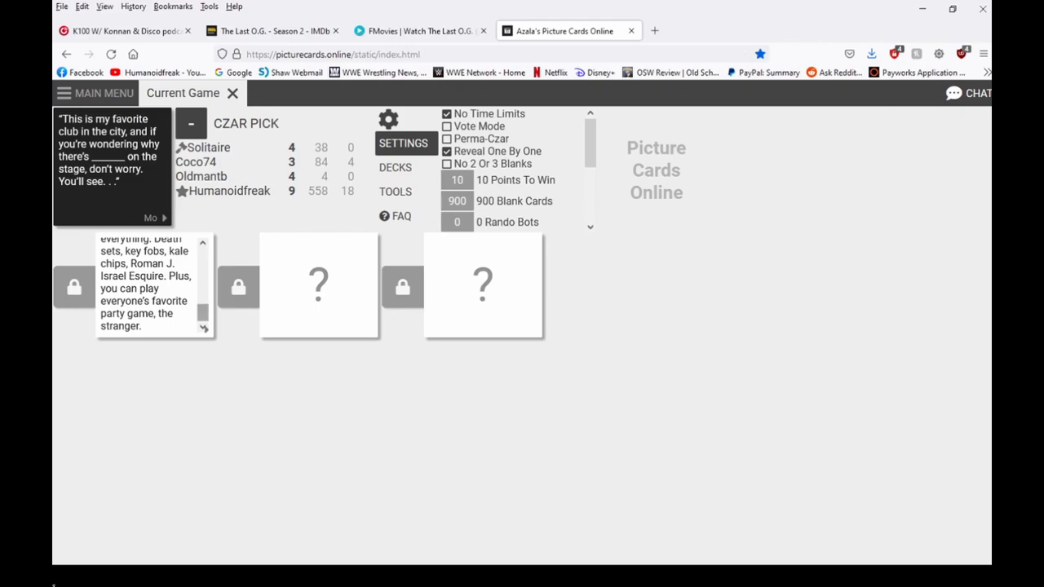
drag(117, 263, 133, 313)
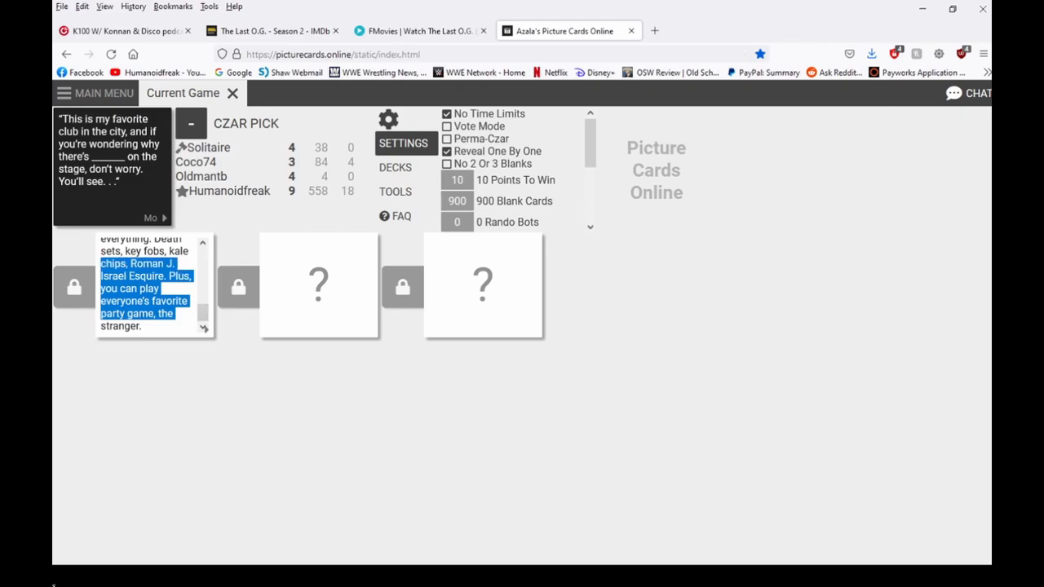